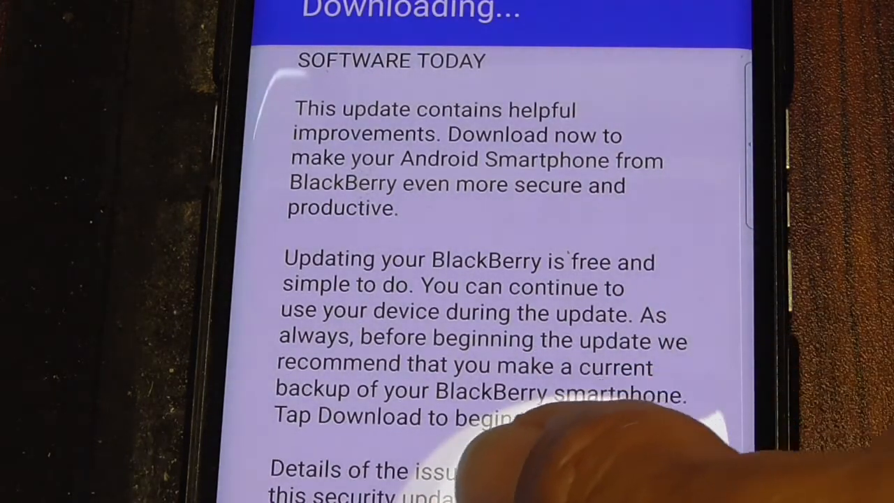
scroll("up", 3)
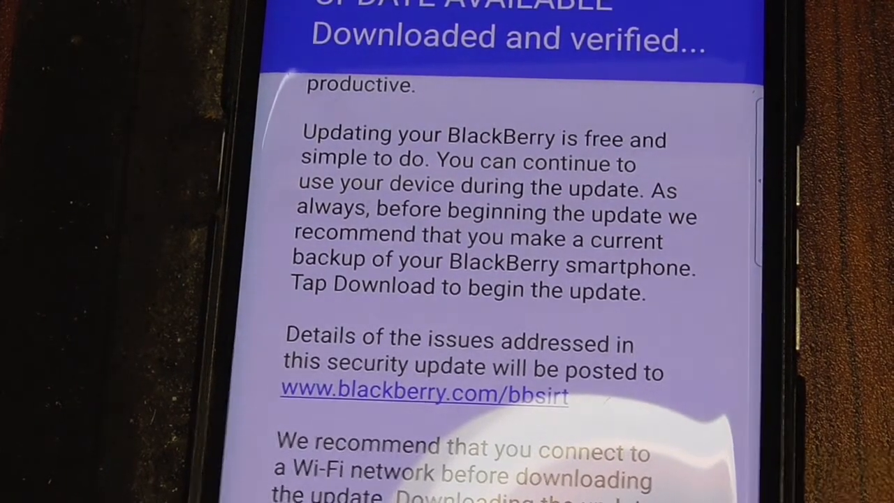
scroll("down", 3)
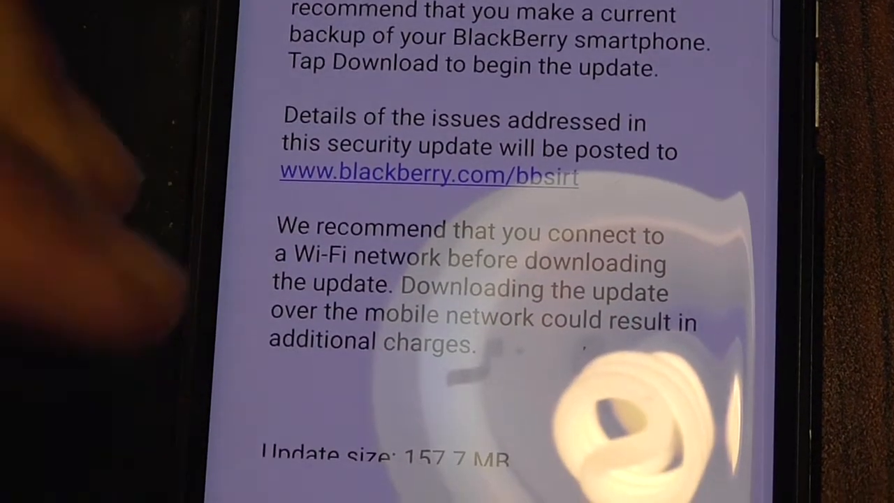